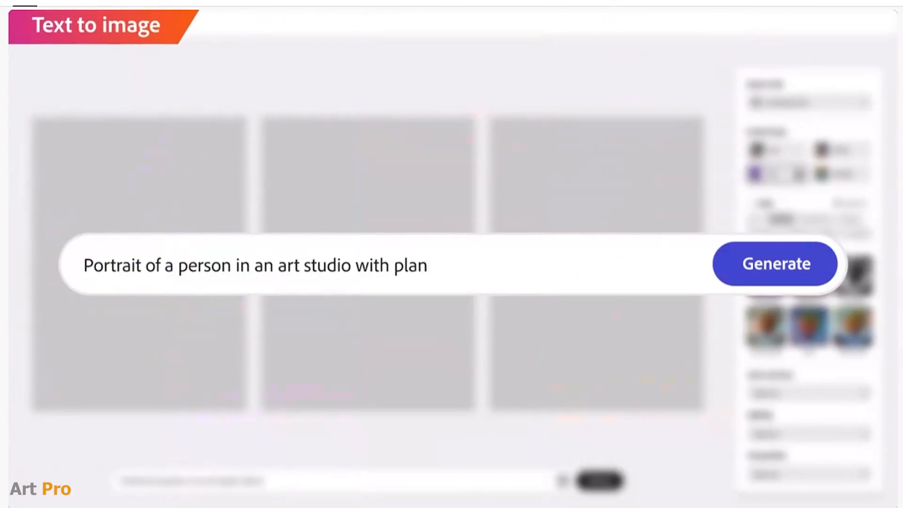
- Finish the studio portrait prompt with 'and sunlight', generate images, then choose the Art content type
{"action": "type", "text": "ts and sunlight"}
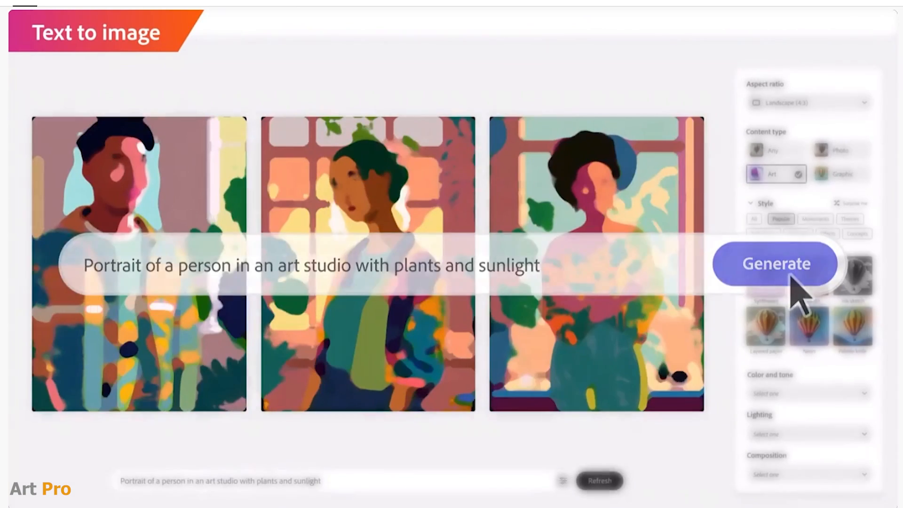
{"action": "left_click", "coordinate": [776, 264]}
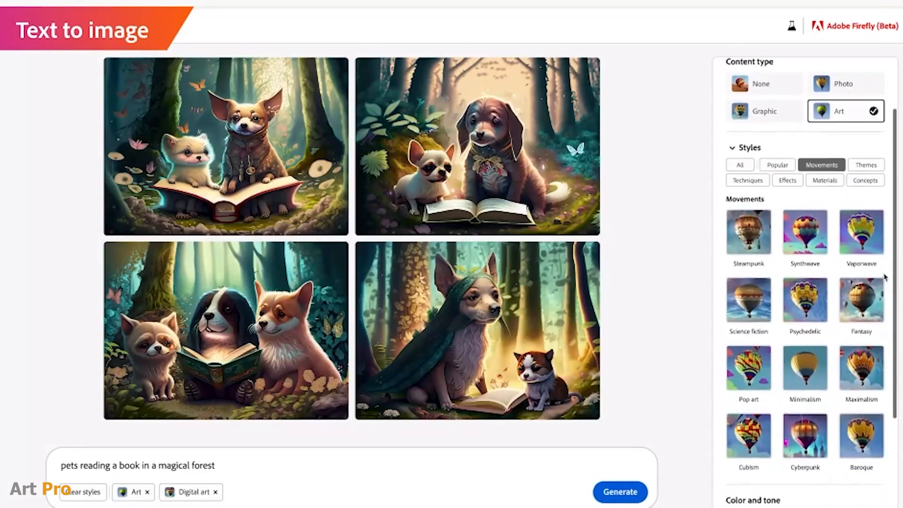
{"action": "left_click", "coordinate": [861, 300]}
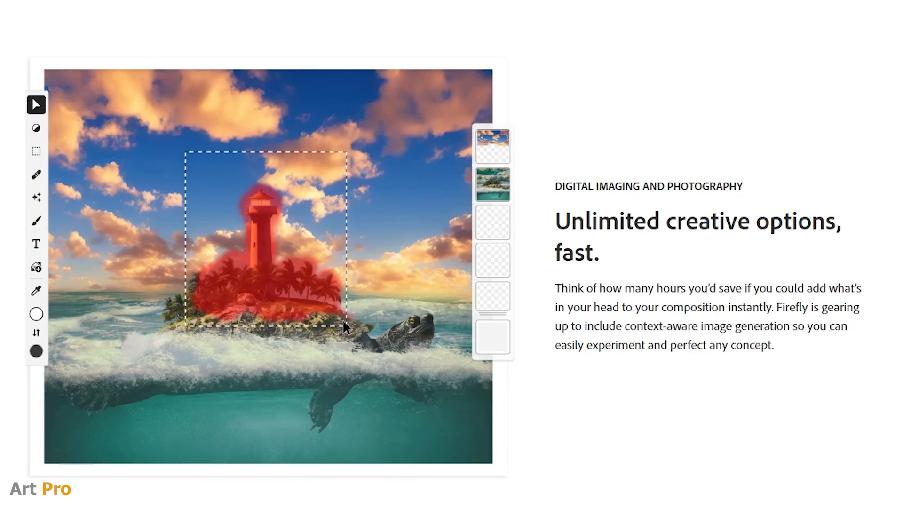
{"action": "left_click", "coordinate": [343, 327]}
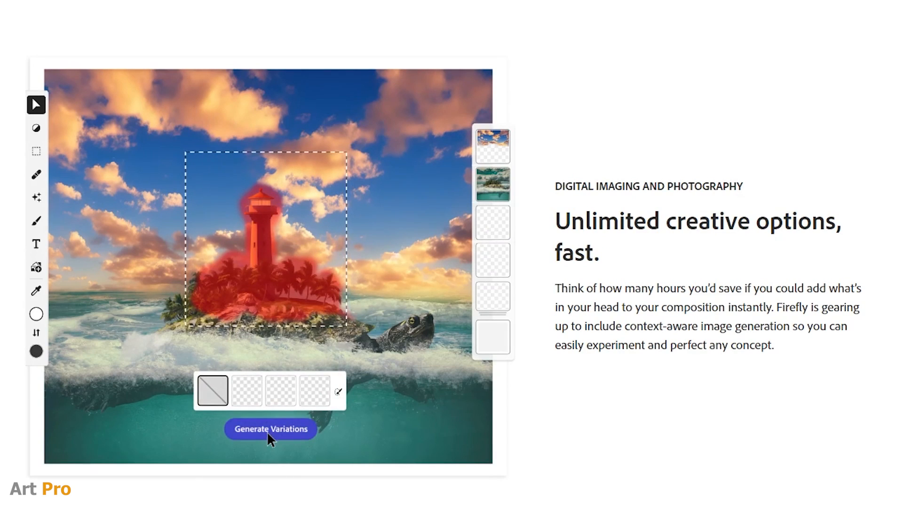
{"action": "left_click", "coordinate": [270, 429]}
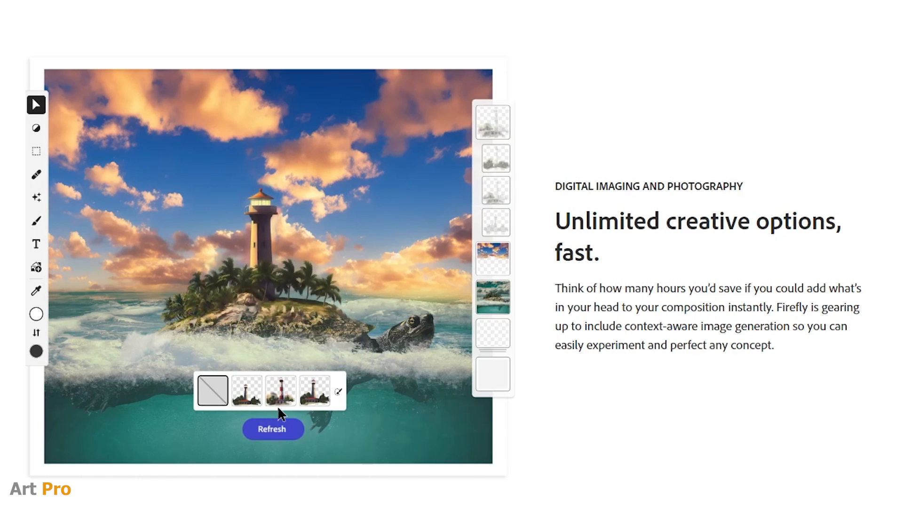
{"action": "left_click", "coordinate": [280, 391]}
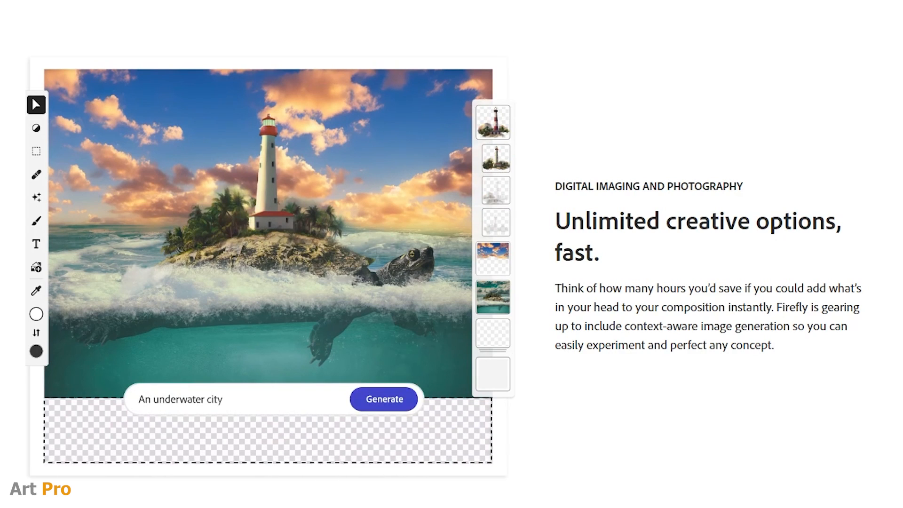
{"action": "left_click", "coordinate": [383, 399]}
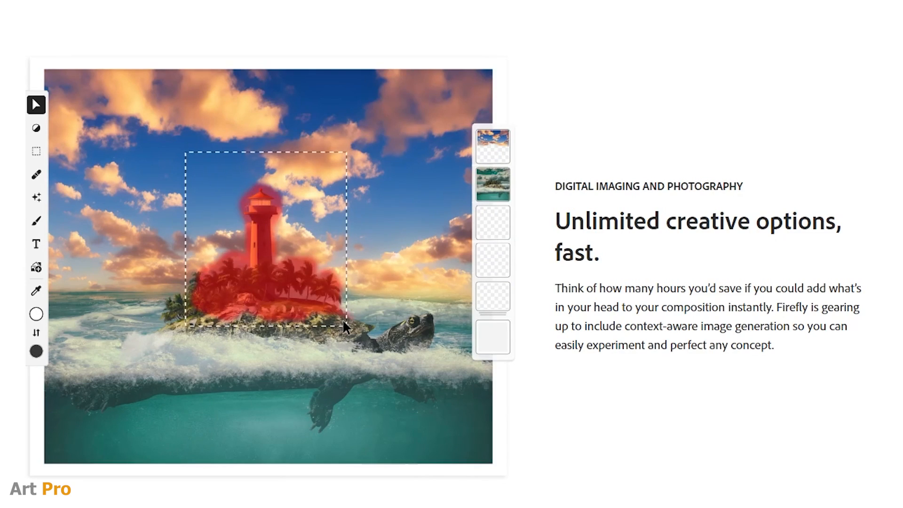
{"action": "scroll", "scroll_direction": "down", "scroll_amount": 3}
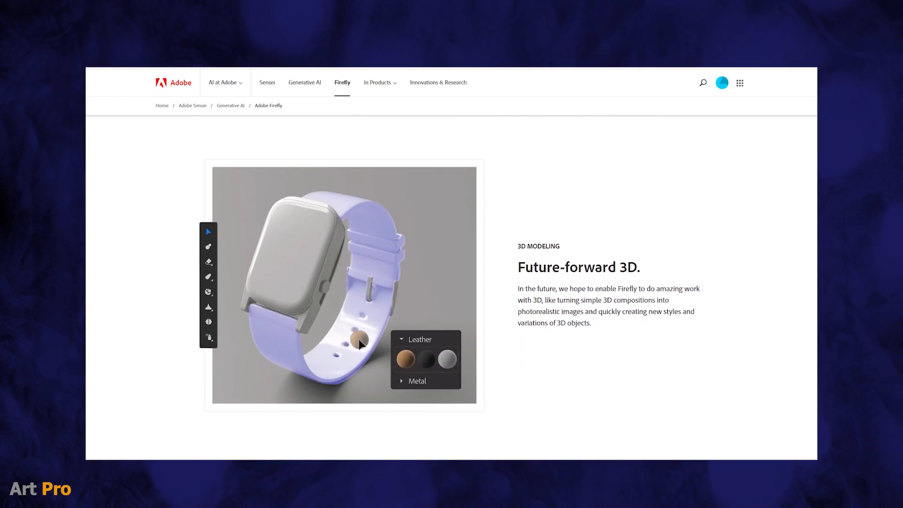
- Apply the Leather material to the watch, generate style variations, and scroll to the house demo
{"action": "left_click", "coordinate": [404, 359]}
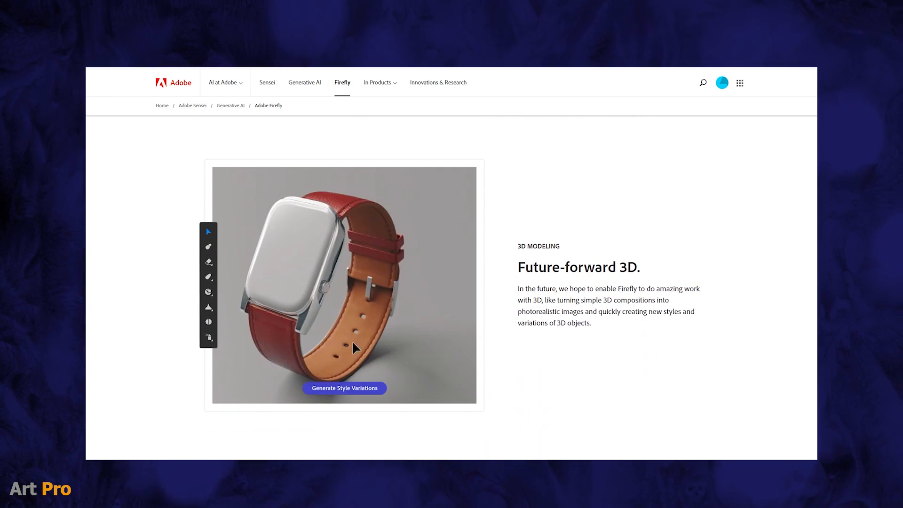
{"action": "left_click", "coordinate": [344, 387]}
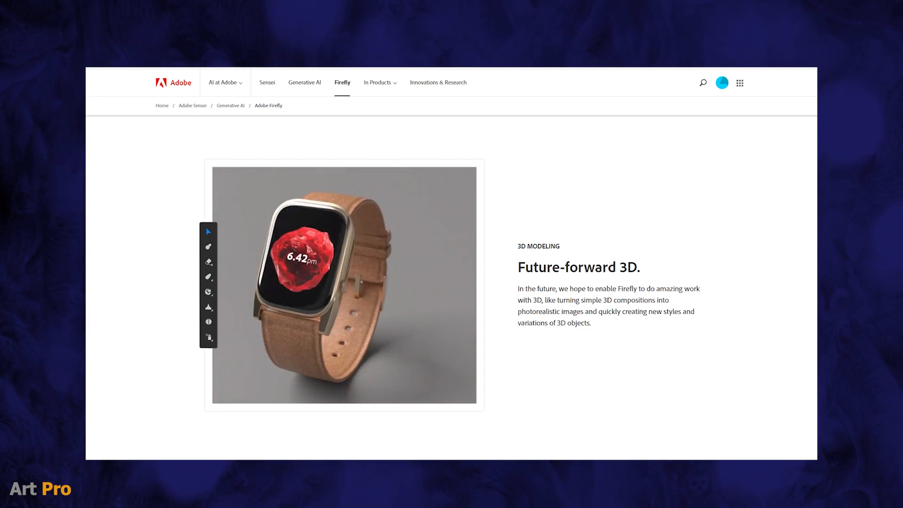
{"action": "left_click", "coordinate": [406, 369]}
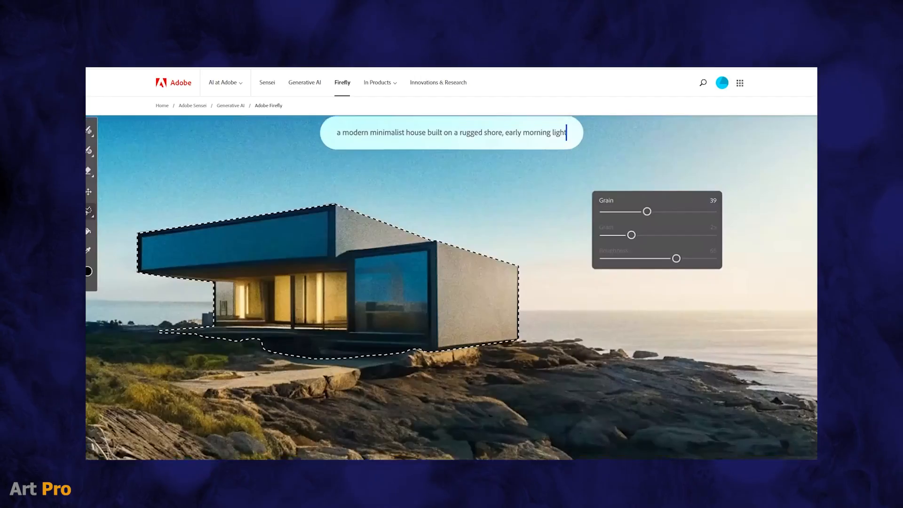
{"action": "scroll", "scroll_direction": "down", "scroll_amount": 3}
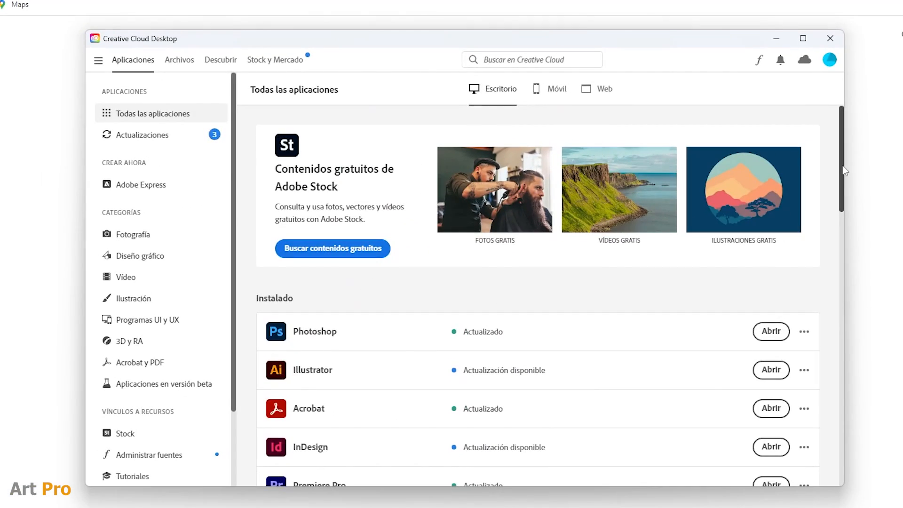
{"action": "scroll", "scroll_direction": "down", "scroll_amount": 3}
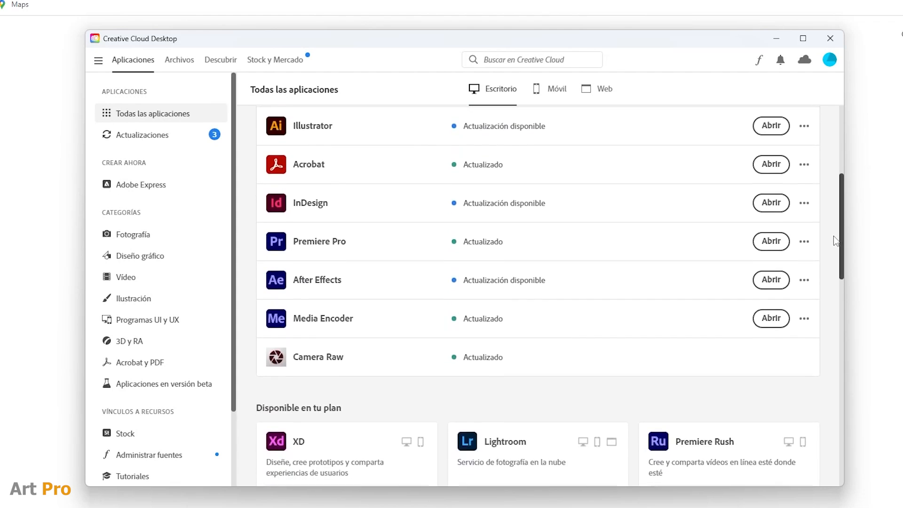
{"action": "scroll", "scroll_direction": "down", "scroll_amount": 3}
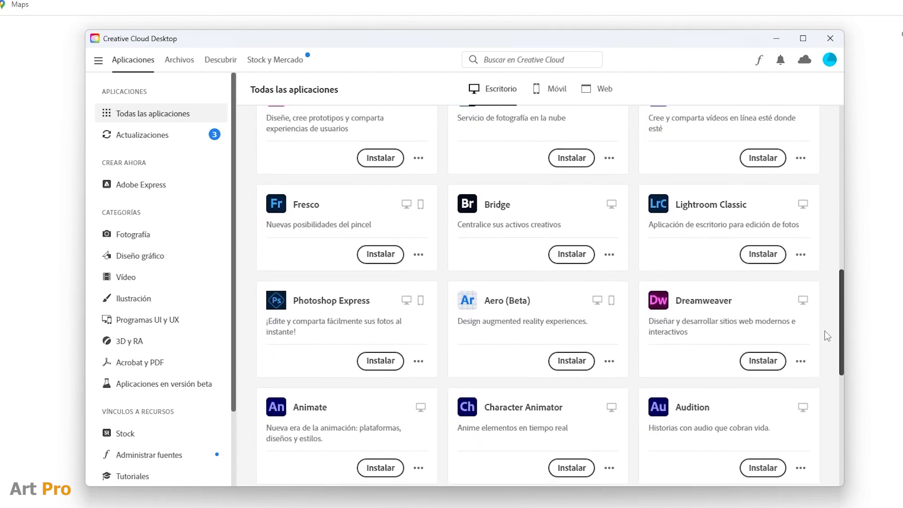
{"action": "scroll", "scroll_direction": "down", "scroll_amount": 3}
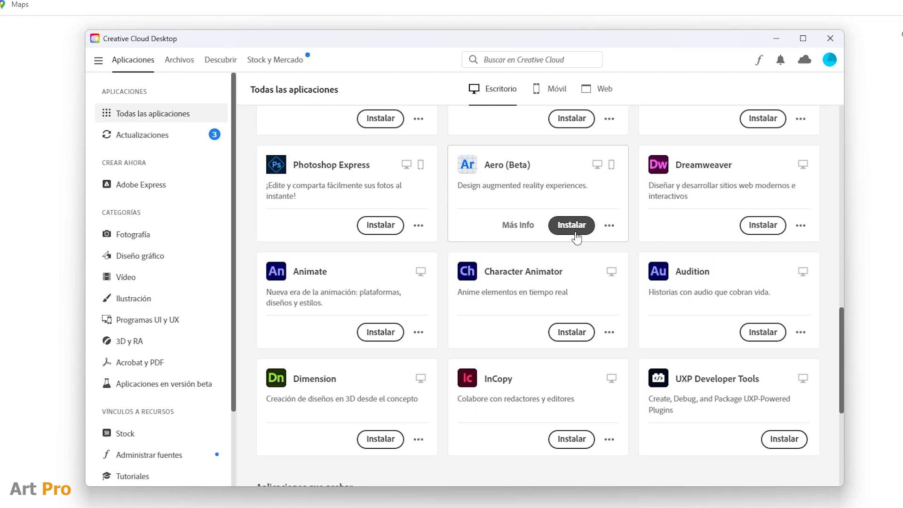
{"action": "mouse_move", "coordinate": [852, 358]}
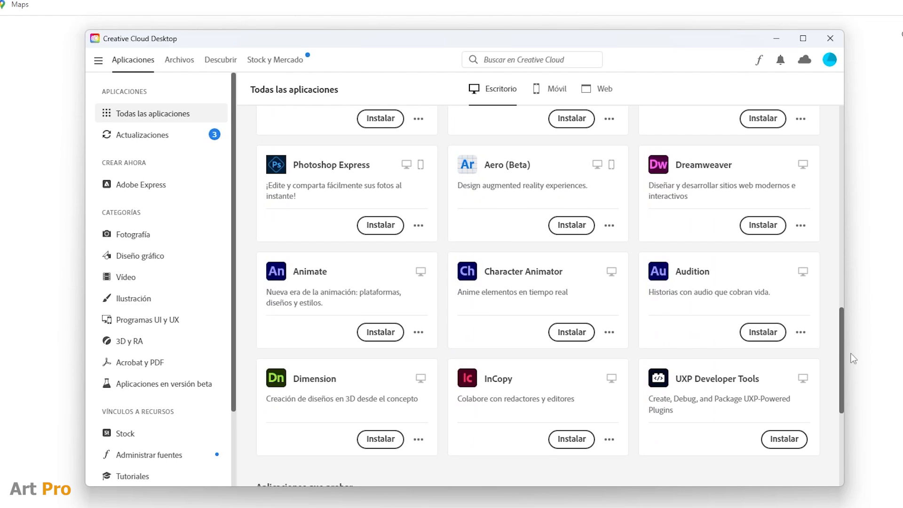
{"action": "scroll", "scroll_direction": "down", "scroll_amount": 3}
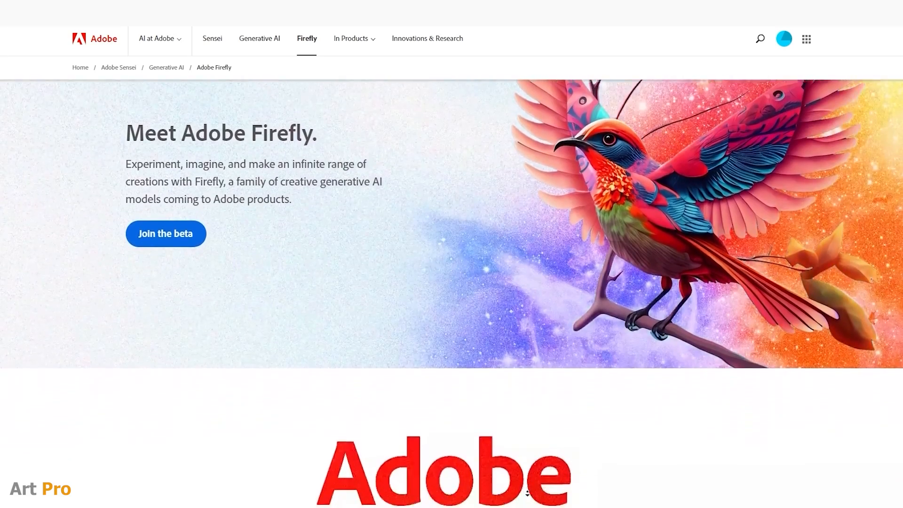
- Scroll past the feature demos to the closing Join the beta section
{"action": "scroll", "scroll_direction": "down", "scroll_amount": 3}
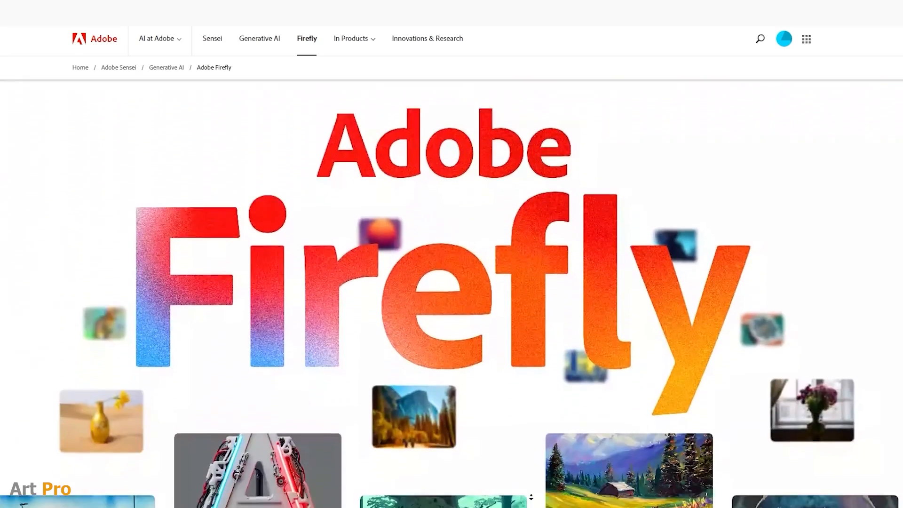
{"action": "scroll", "scroll_direction": "down", "scroll_amount": 3}
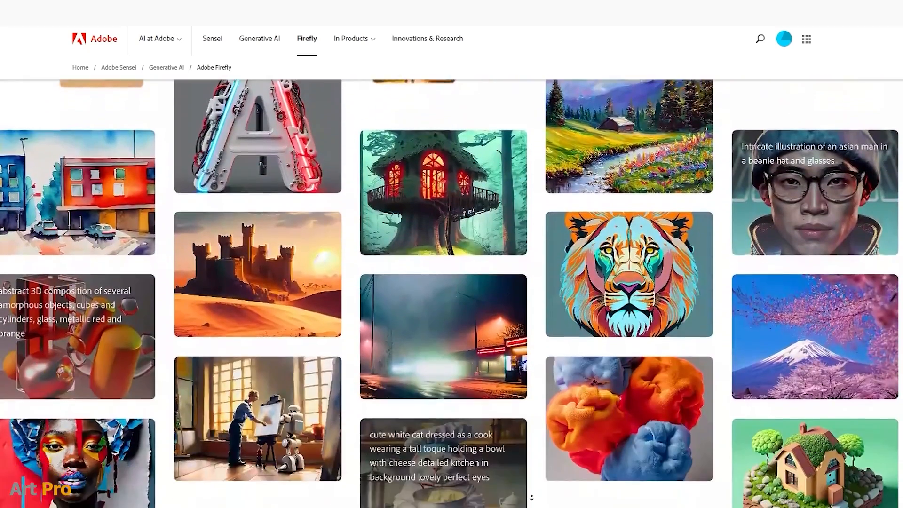
{"action": "scroll", "scroll_direction": "down", "scroll_amount": 3}
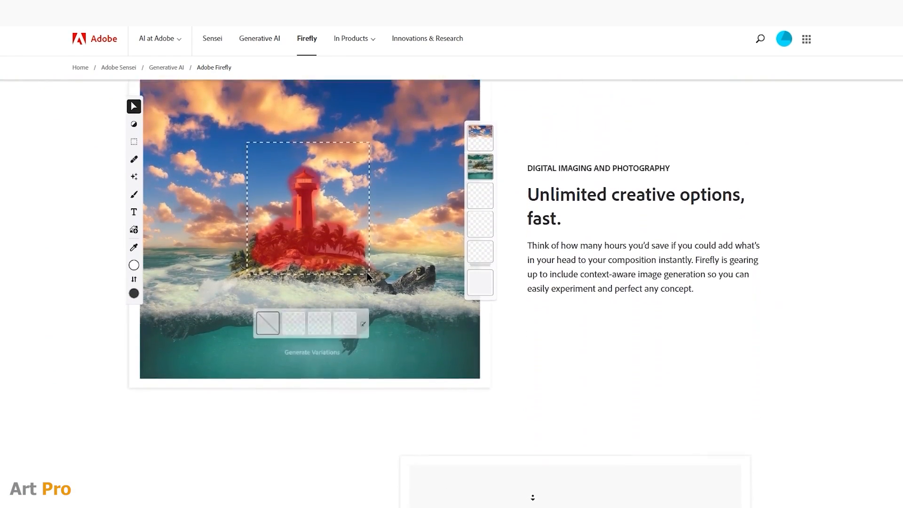
{"action": "scroll", "scroll_direction": "down", "scroll_amount": 3}
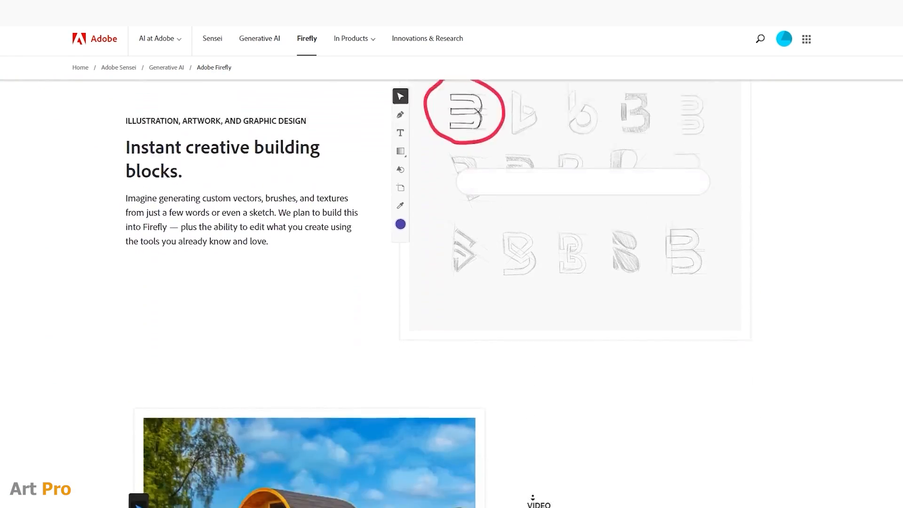
{"action": "scroll", "scroll_direction": "down", "scroll_amount": 3}
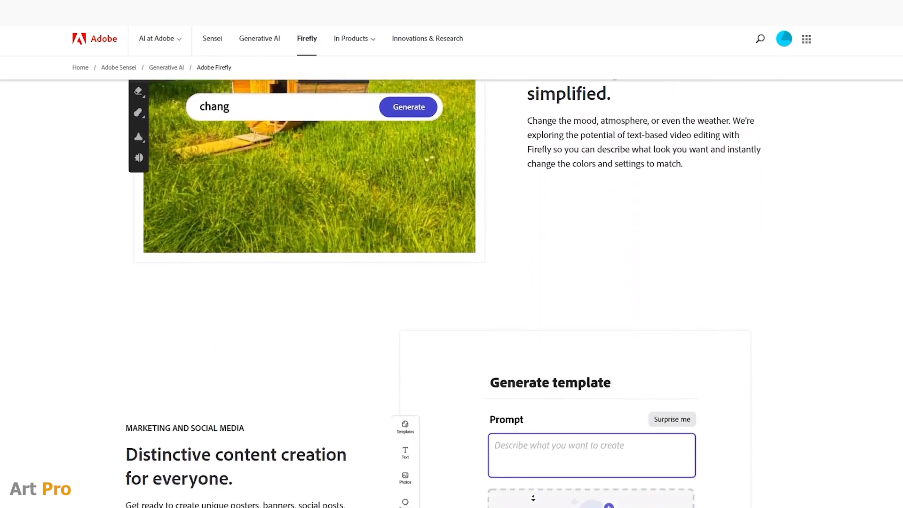
{"action": "scroll", "scroll_direction": "down", "scroll_amount": 3}
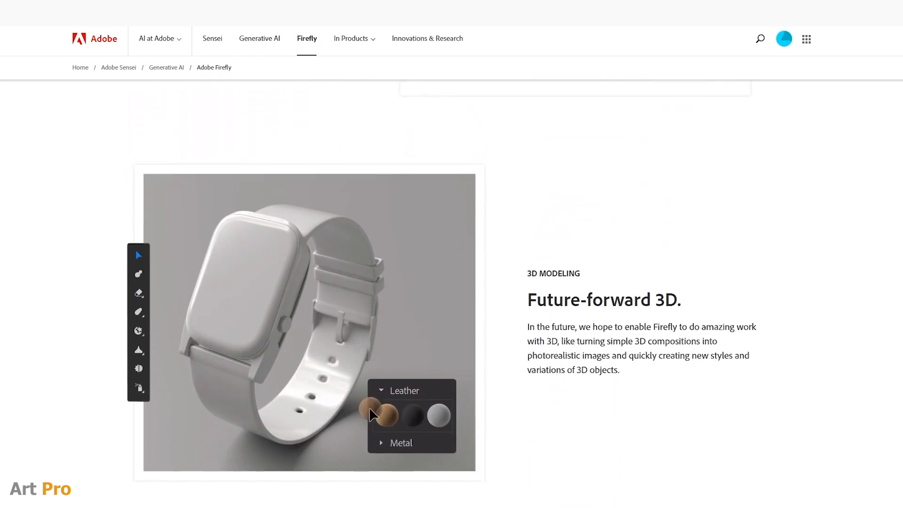
{"action": "scroll", "scroll_direction": "down", "scroll_amount": 3}
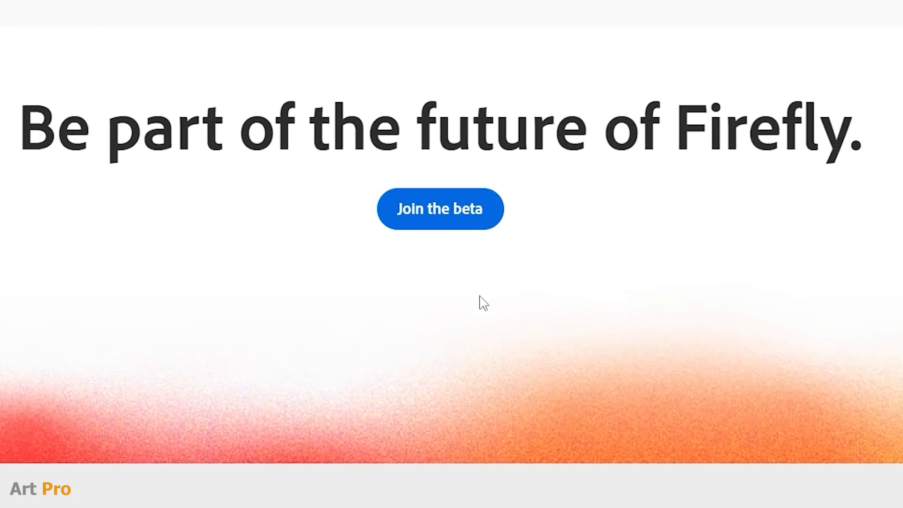
- Join the beta, type 'painting of mo' in the prompt bar, and browse the tool cards
{"action": "left_click", "coordinate": [439, 208]}
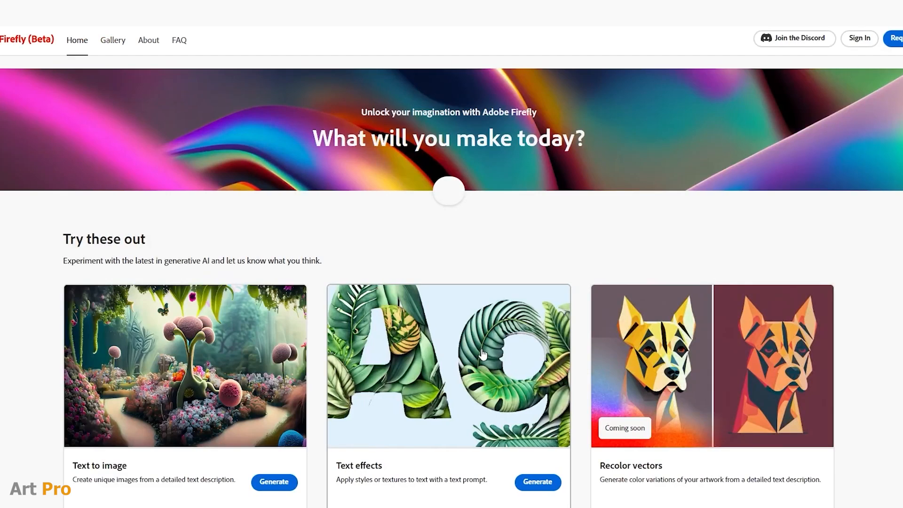
{"action": "type", "text": "painting of mo"}
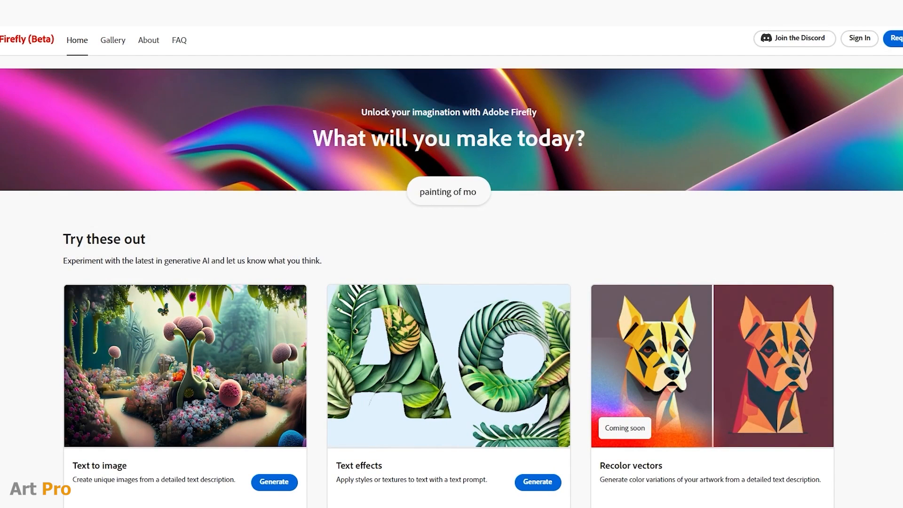
{"action": "scroll", "scroll_direction": "down", "scroll_amount": 3}
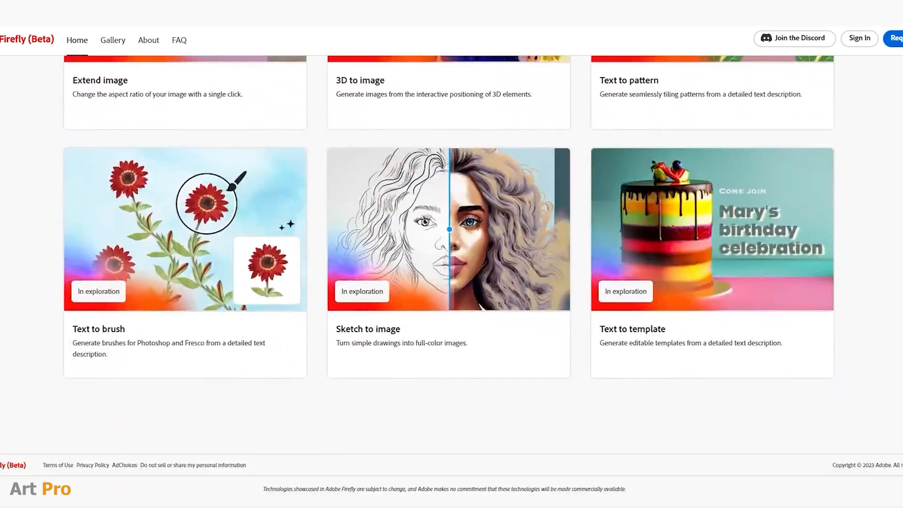
{"action": "scroll", "scroll_direction": "up", "scroll_amount": 3}
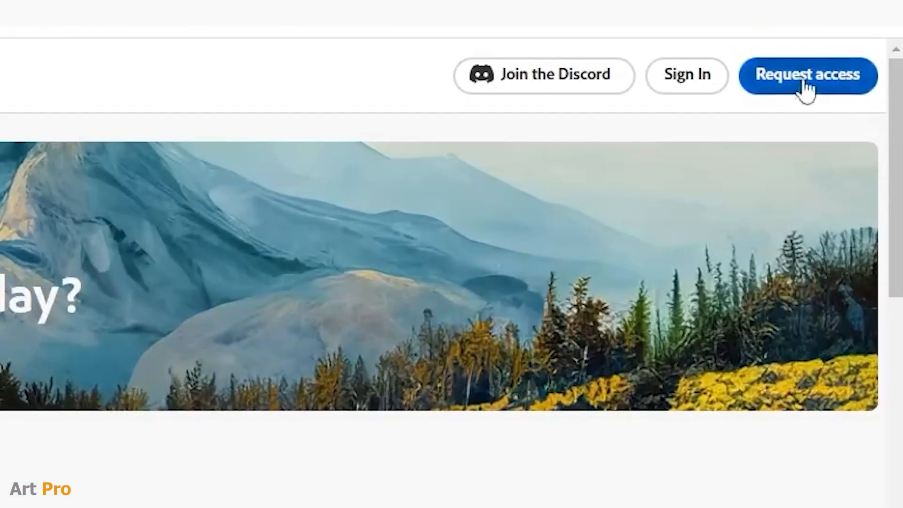
- Request access and scroll the Invite Request form down to the contact fields
{"action": "left_click", "coordinate": [807, 75]}
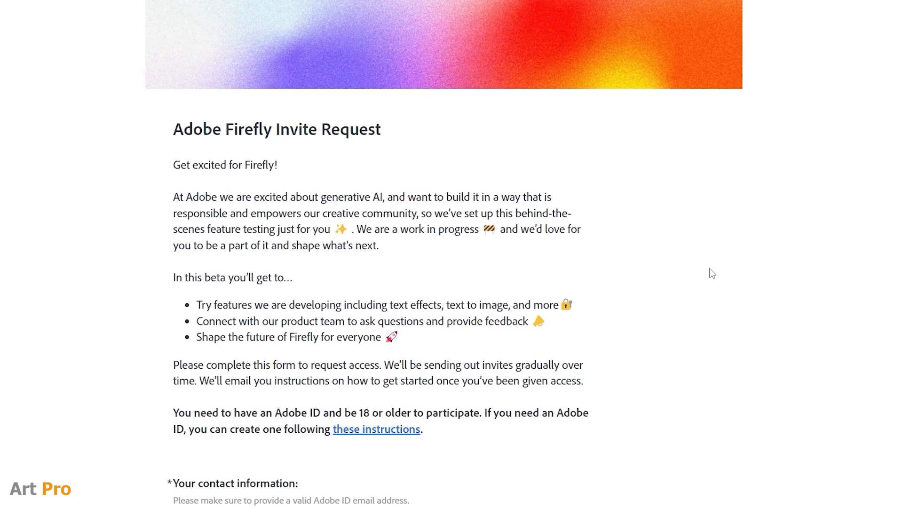
{"action": "scroll", "scroll_direction": "down", "scroll_amount": 3}
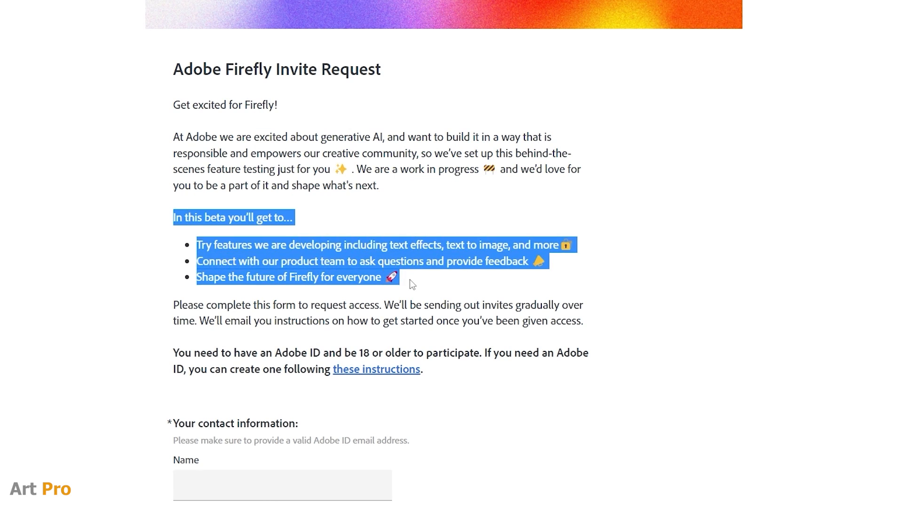
{"action": "mouse_move", "coordinate": [442, 286]}
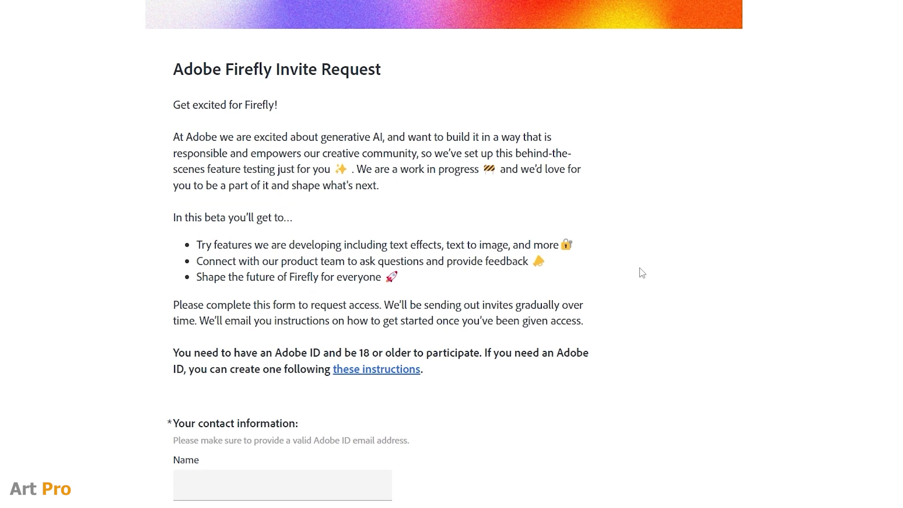
{"action": "mouse_move", "coordinate": [620, 282]}
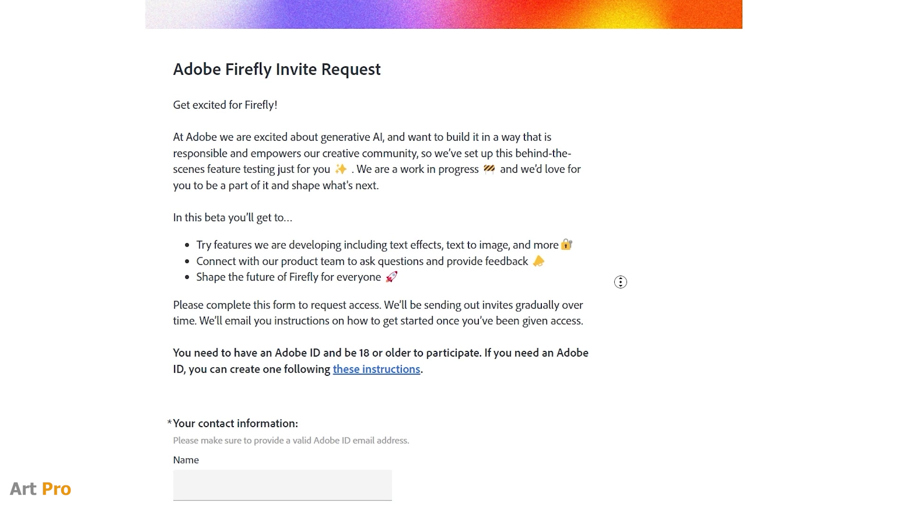
{"action": "scroll", "scroll_direction": "down", "scroll_amount": 3}
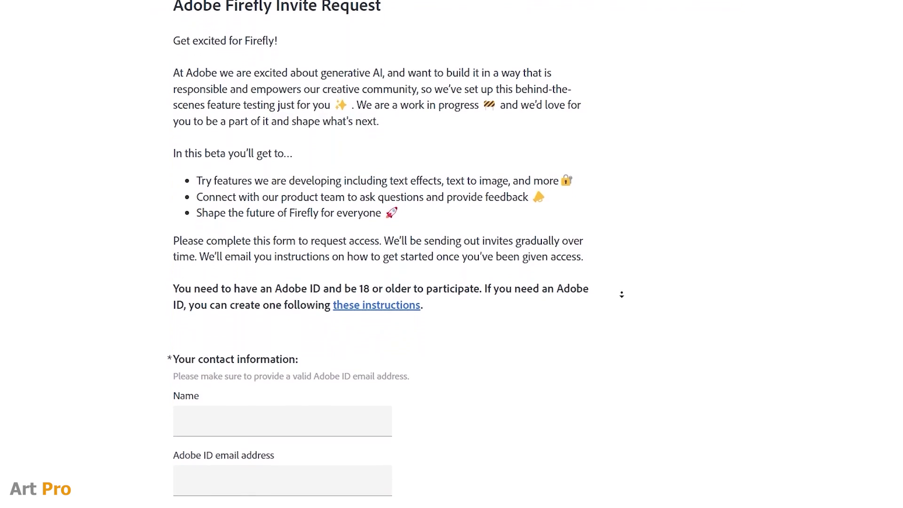
{"action": "scroll", "scroll_direction": "down", "scroll_amount": 3}
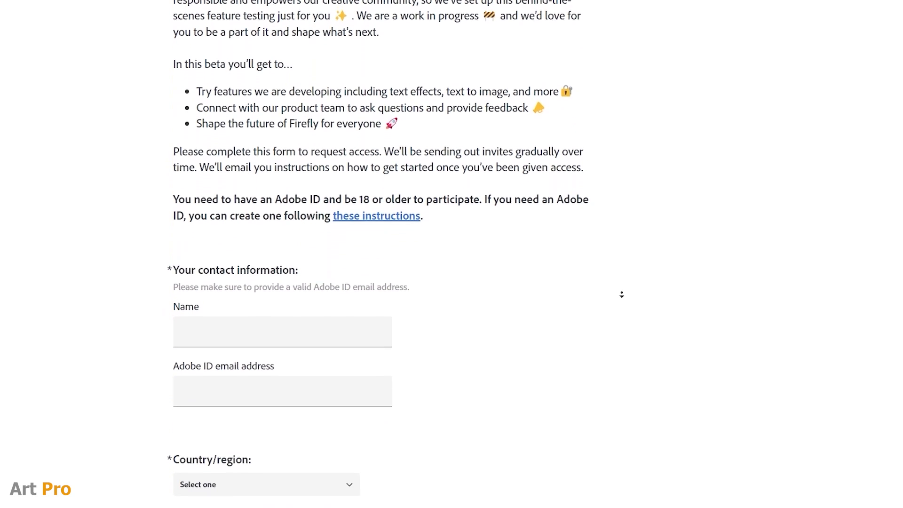
{"action": "scroll", "scroll_direction": "down", "scroll_amount": 3}
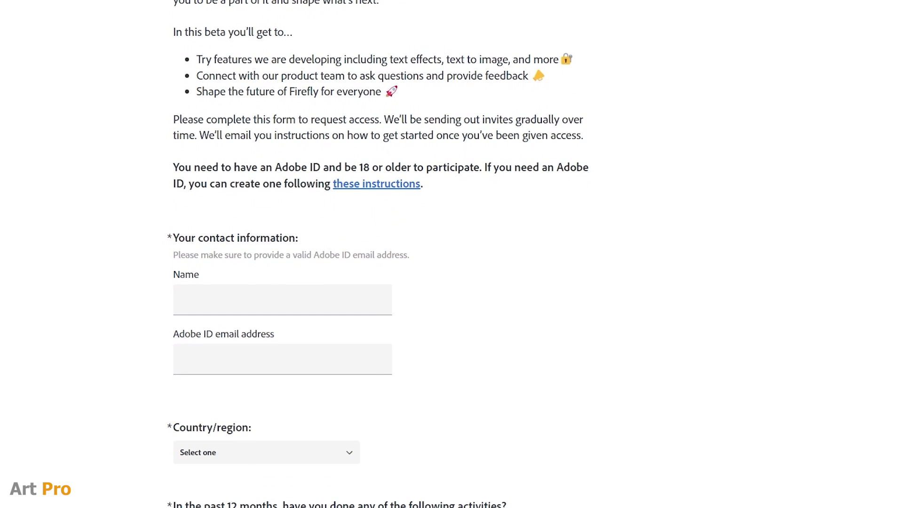
- Enter 'Fulano' as the contact name and move to the Adobe ID email field
{"action": "left_click", "coordinate": [282, 299]}
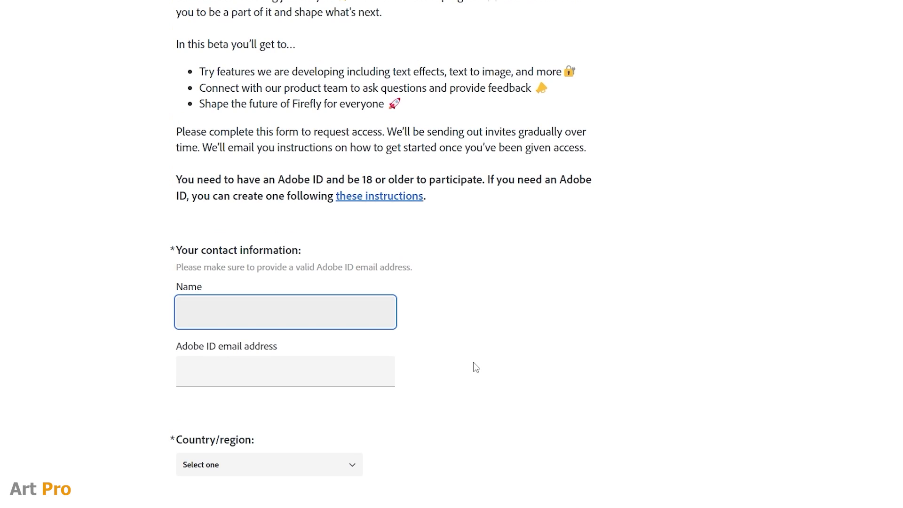
{"action": "type", "text": "Fulano"}
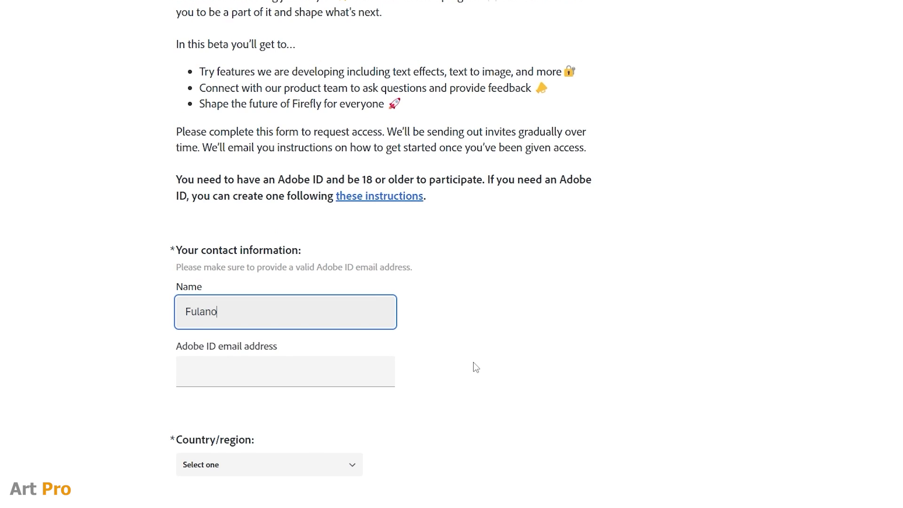
{"action": "left_click", "coordinate": [285, 372]}
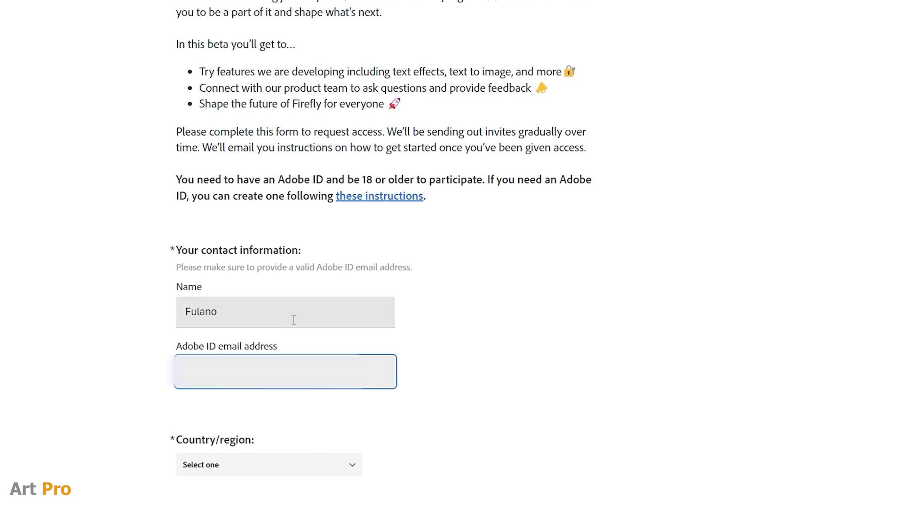
- Choose Spain from the Country/region dropdown
{"action": "scroll", "scroll_direction": "down", "scroll_amount": 3}
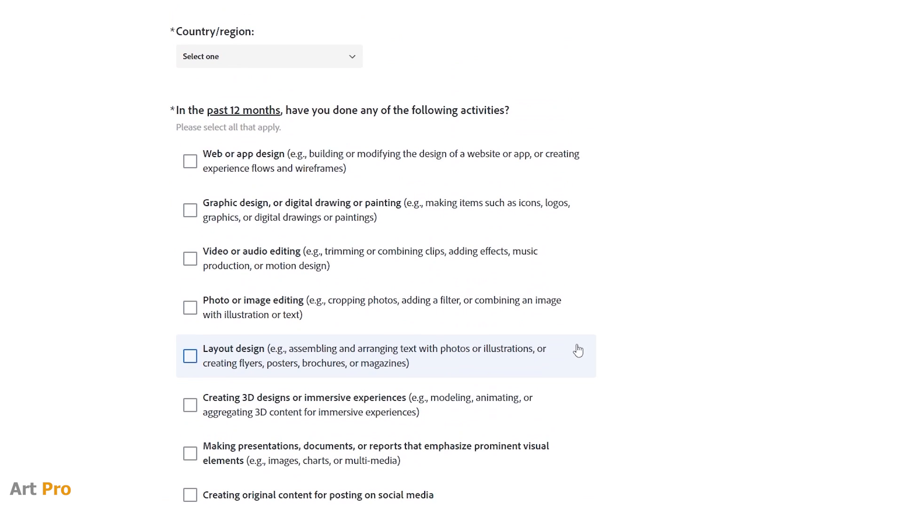
{"action": "left_click", "coordinate": [267, 56]}
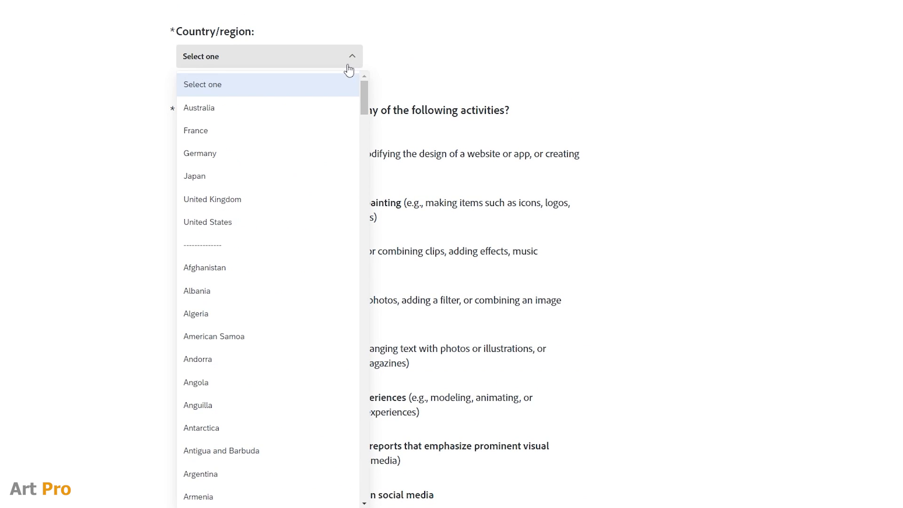
{"action": "scroll", "scroll_direction": "down", "scroll_amount": 3}
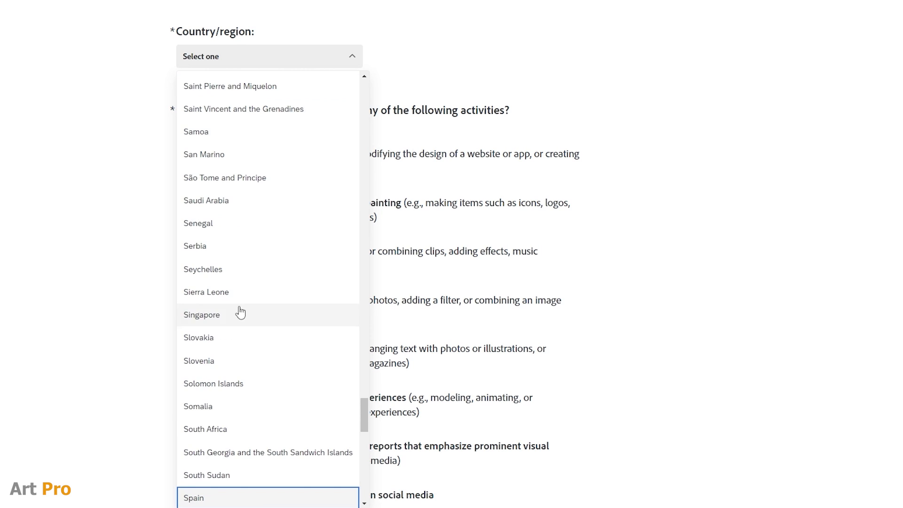
{"action": "left_click", "coordinate": [193, 498]}
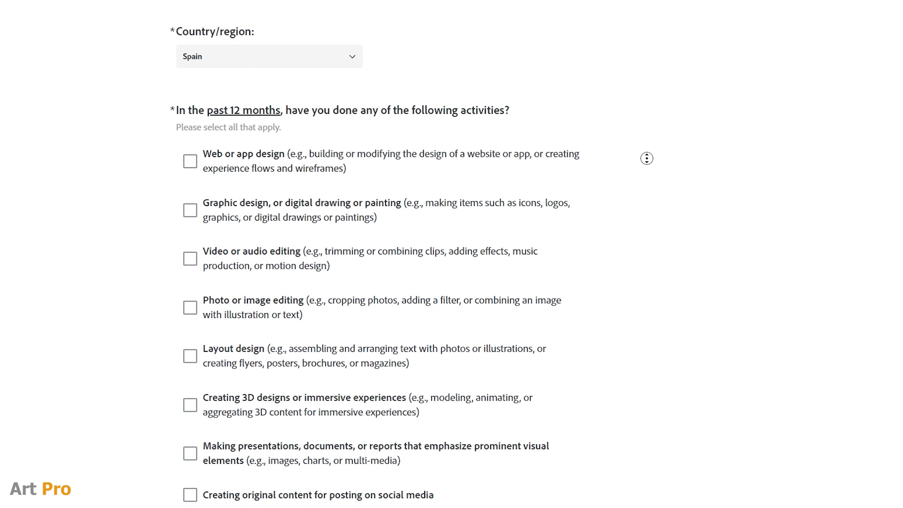
{"action": "scroll", "scroll_direction": "down", "scroll_amount": 3}
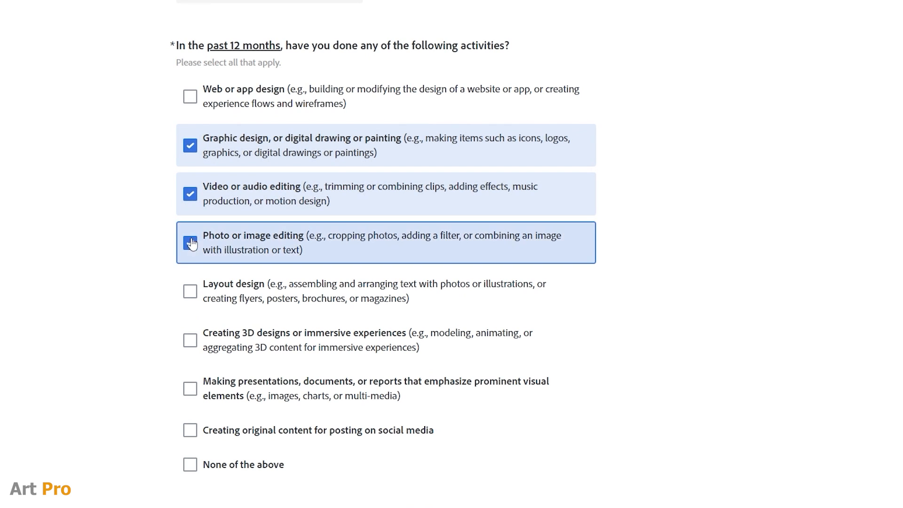
- Tick visual presentations and social media content as past-year activities
{"action": "left_click", "coordinate": [190, 331]}
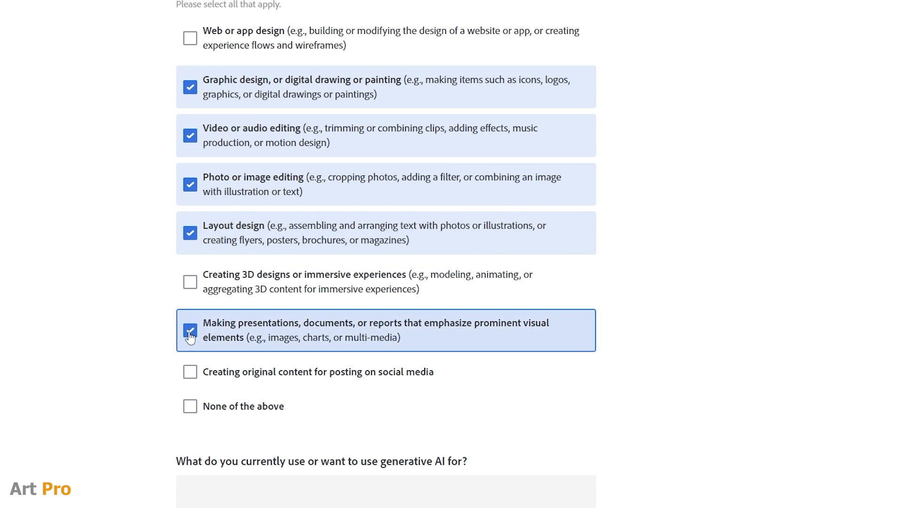
{"action": "left_click", "coordinate": [190, 371]}
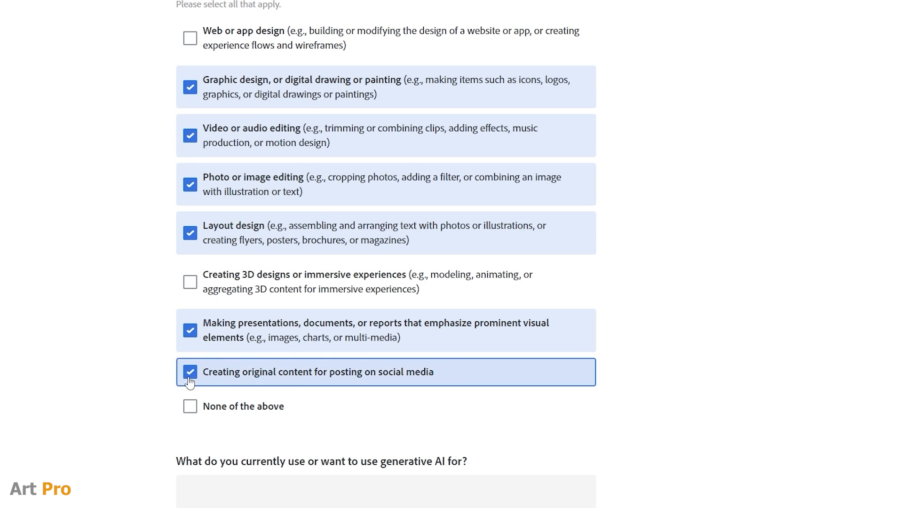
{"action": "scroll", "scroll_direction": "down", "scroll_amount": 3}
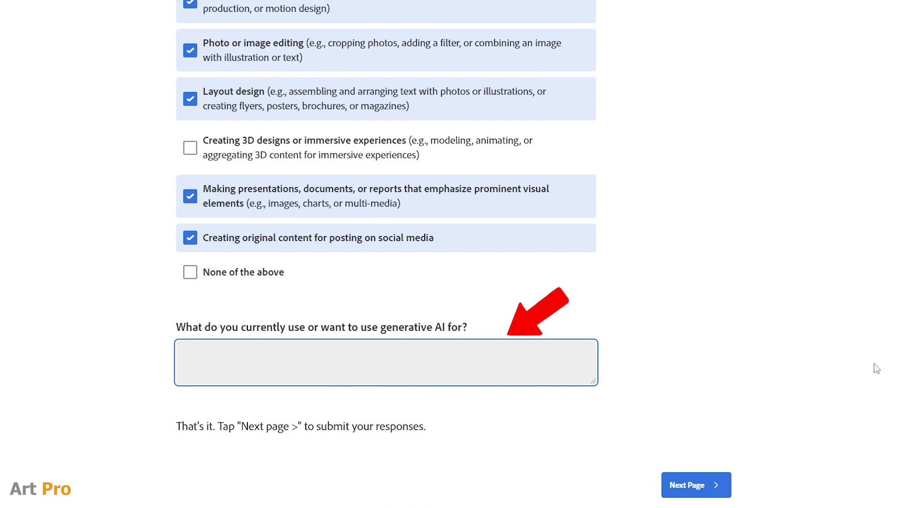
- Answer 'Streamline tasks and improve the outcome of my work.' and submit the request
{"action": "type", "text": "Streamli"}
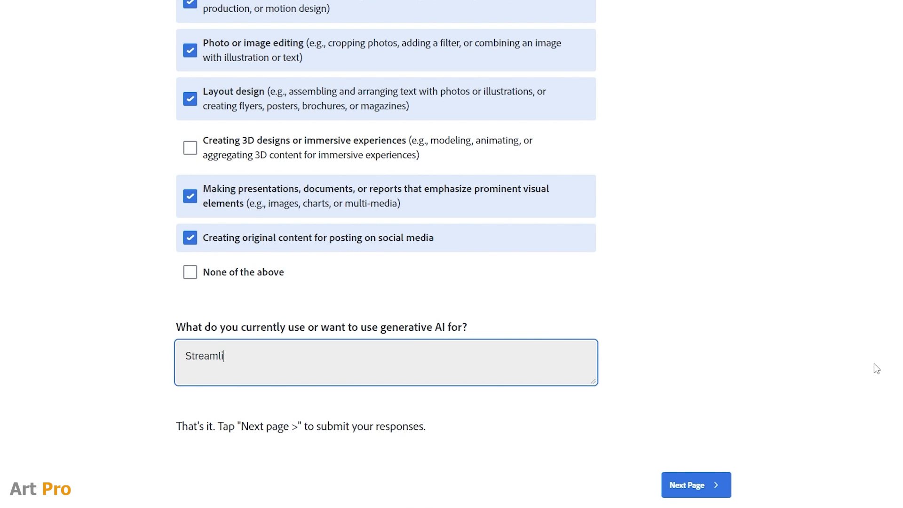
{"action": "type", "text": "ne tasks and"}
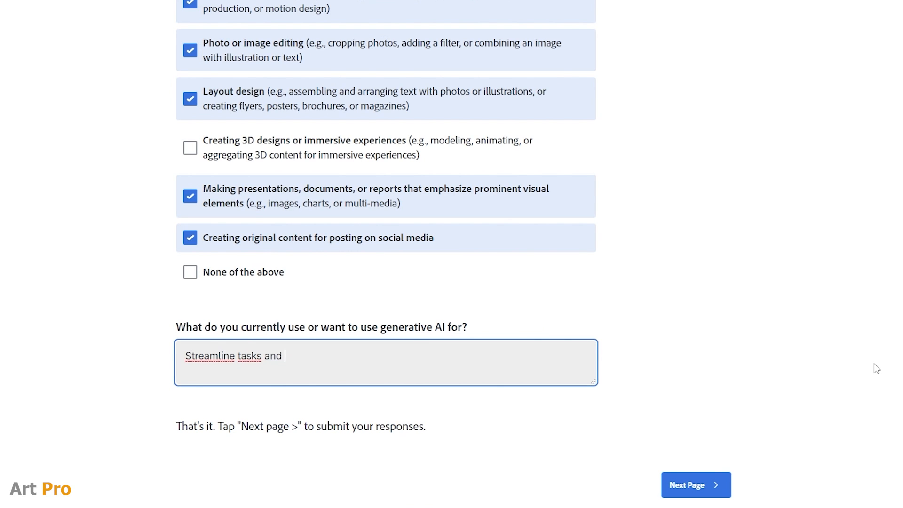
{"action": "type", "text": "improve the ou"}
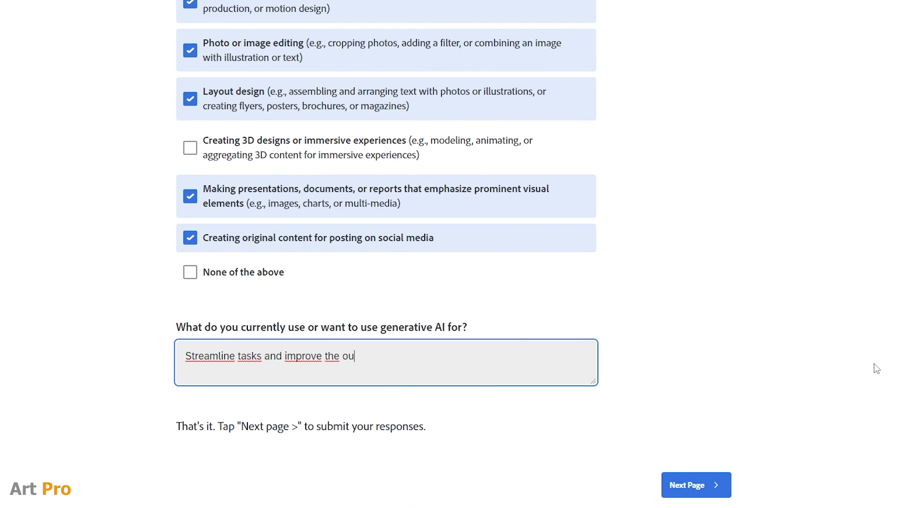
{"action": "type", "text": "tcome of my"}
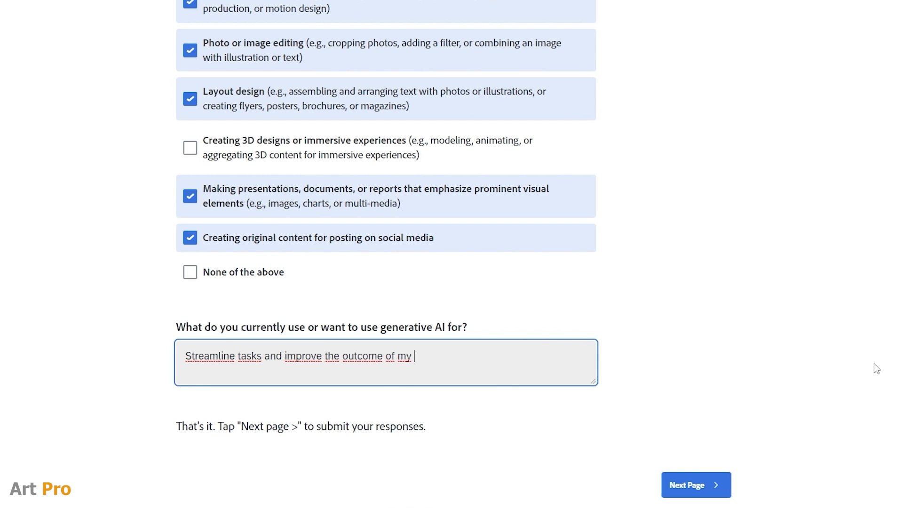
{"action": "type", "text": "work."}
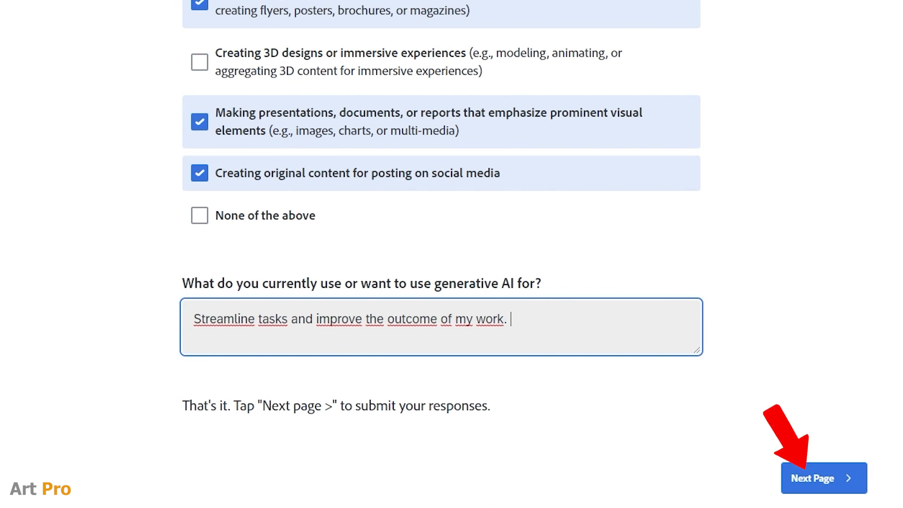
{"action": "scroll", "scroll_direction": "up", "scroll_amount": 3}
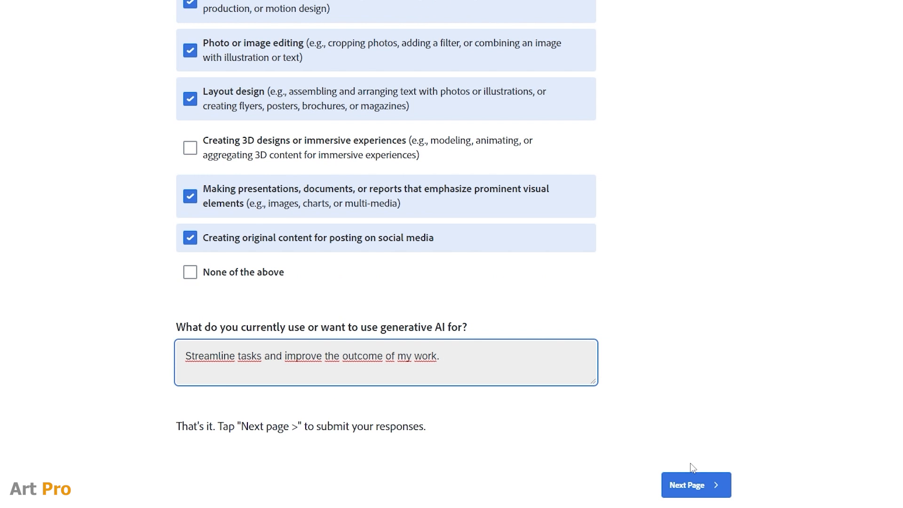
{"action": "left_click", "coordinate": [696, 485]}
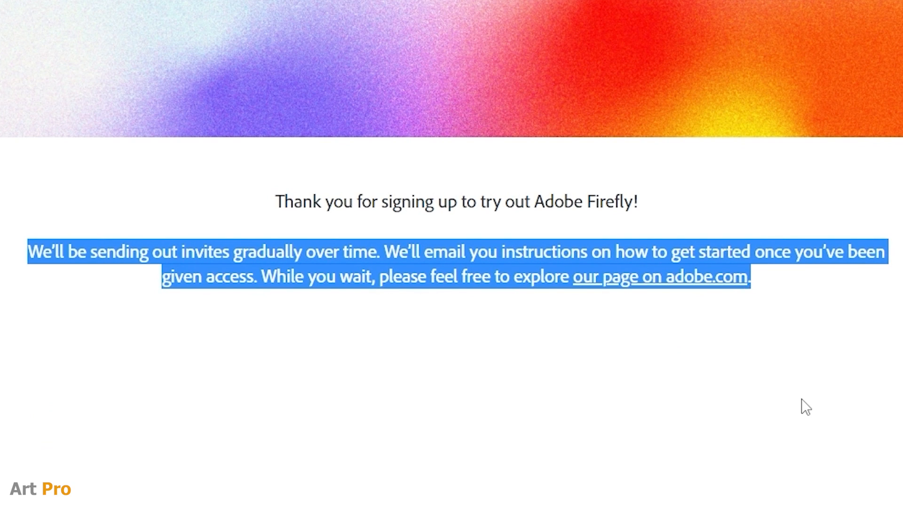
- Deselect the thank-you message and type 'painting of mountai' into the home page prompt bar
{"action": "left_click", "coordinate": [736, 315]}
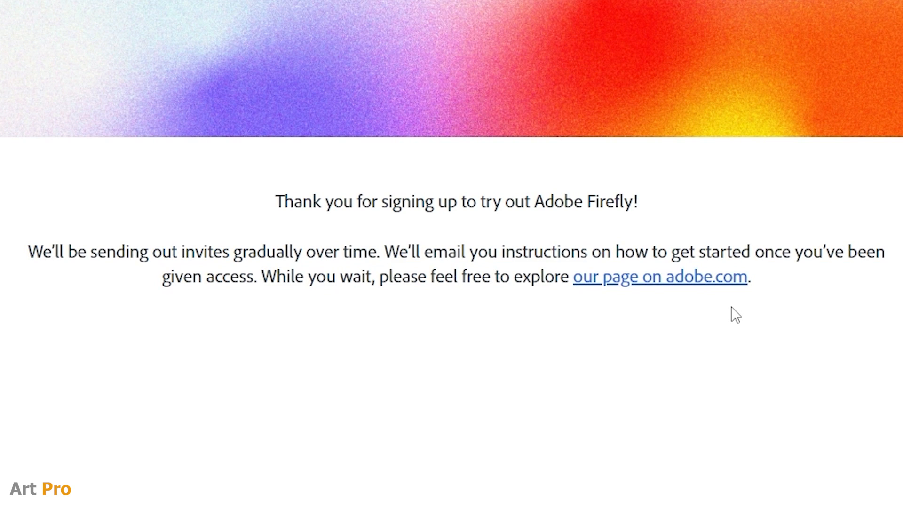
{"action": "mouse_move", "coordinate": [732, 354]}
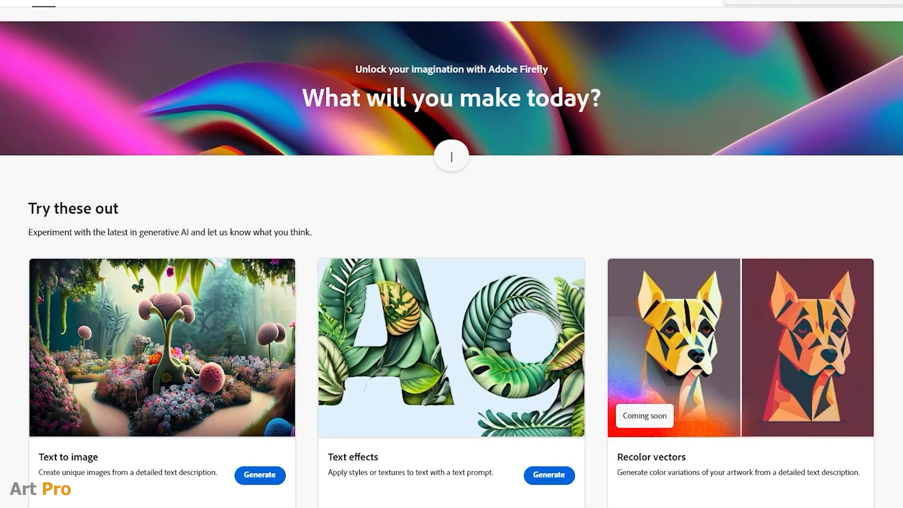
{"action": "type", "text": "painting of mountai"}
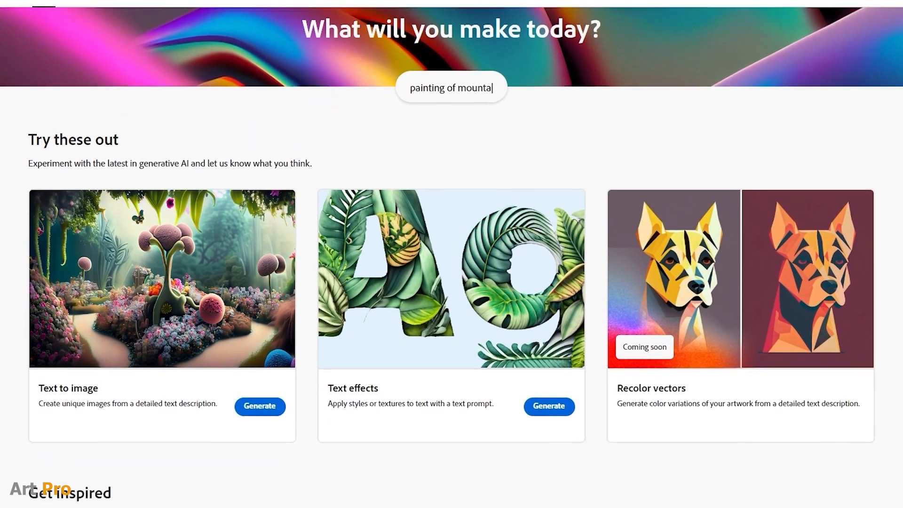
{"action": "scroll", "scroll_direction": "down", "scroll_amount": 3}
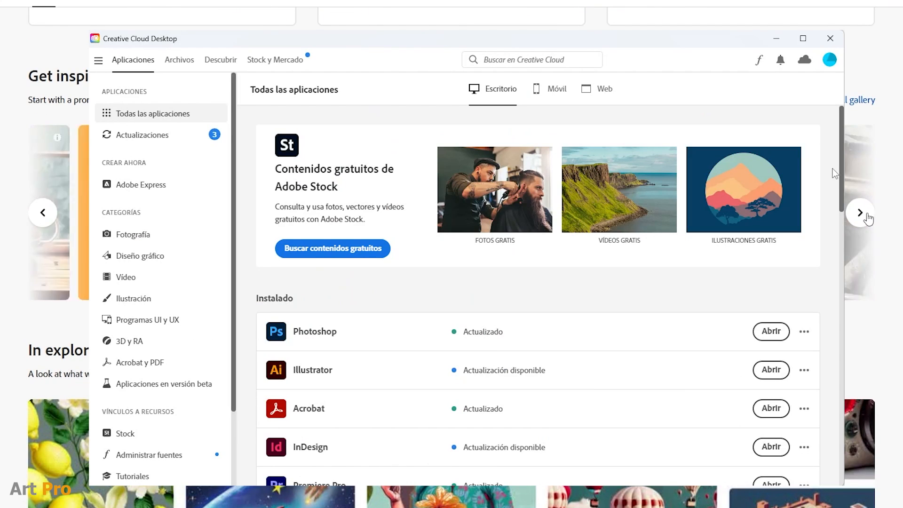
- Scroll the All apps list from Installed down through Available in your plan
{"action": "scroll", "scroll_direction": "down", "scroll_amount": 3}
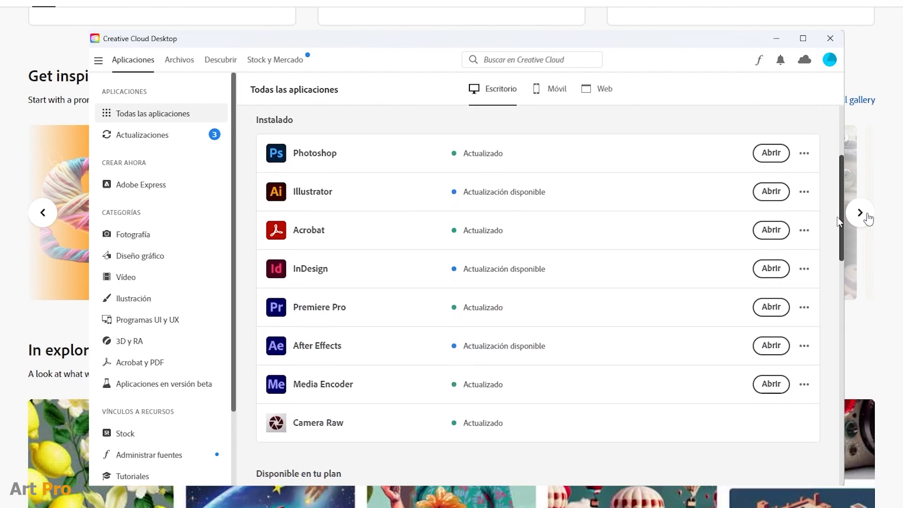
{"action": "scroll", "scroll_direction": "down", "scroll_amount": 3}
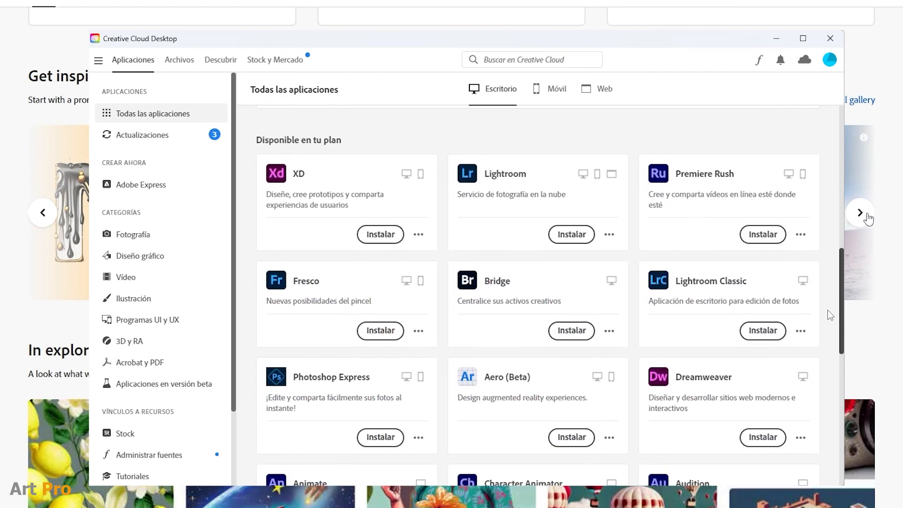
{"action": "scroll", "scroll_direction": "down", "scroll_amount": 3}
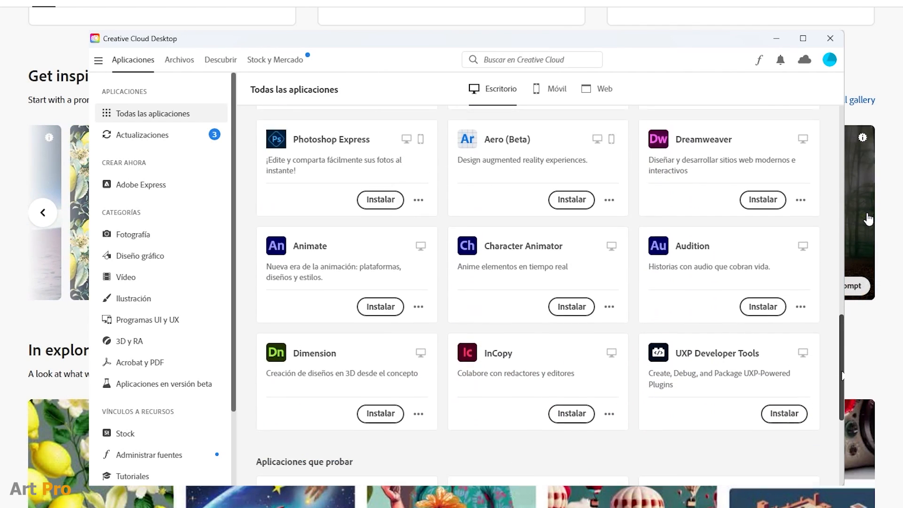
{"action": "scroll", "scroll_direction": "down", "scroll_amount": 3}
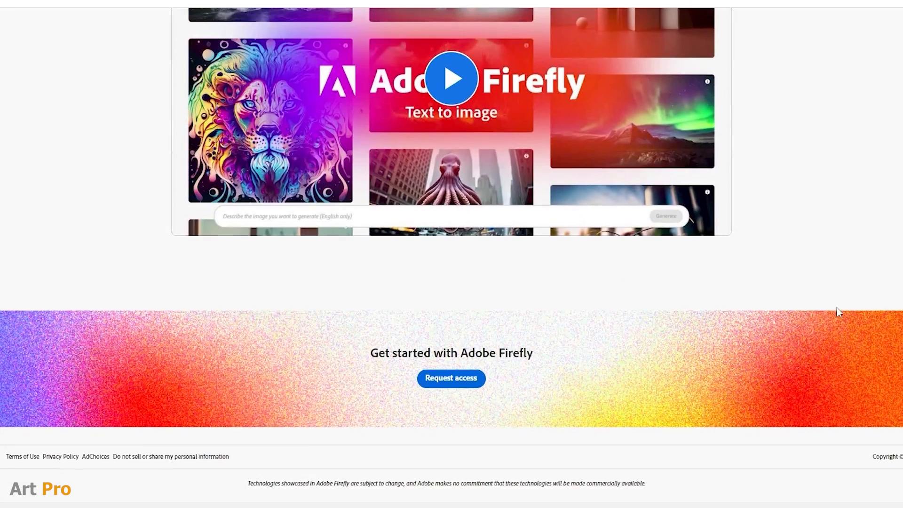
- Scroll the Firefly landing page past the Text to image preview to the community gallery
{"action": "scroll", "scroll_direction": "up", "scroll_amount": 3}
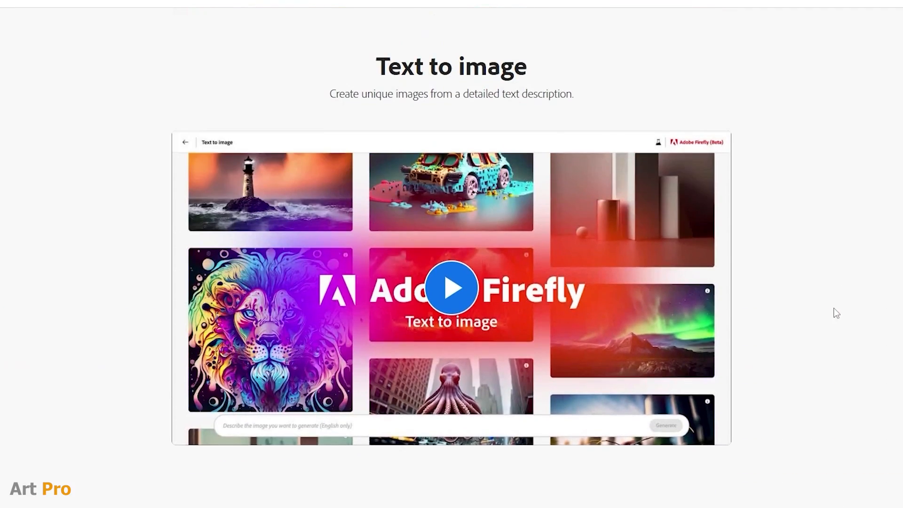
{"action": "scroll", "scroll_direction": "down", "scroll_amount": 3}
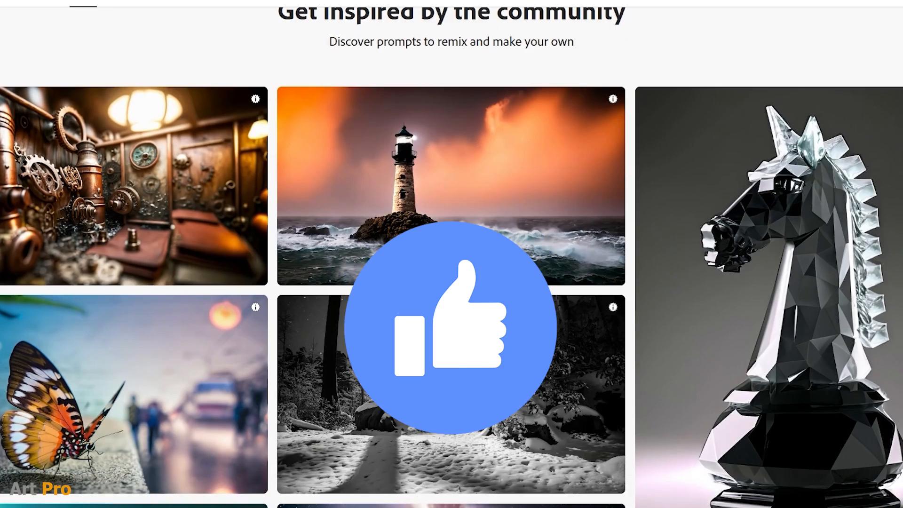